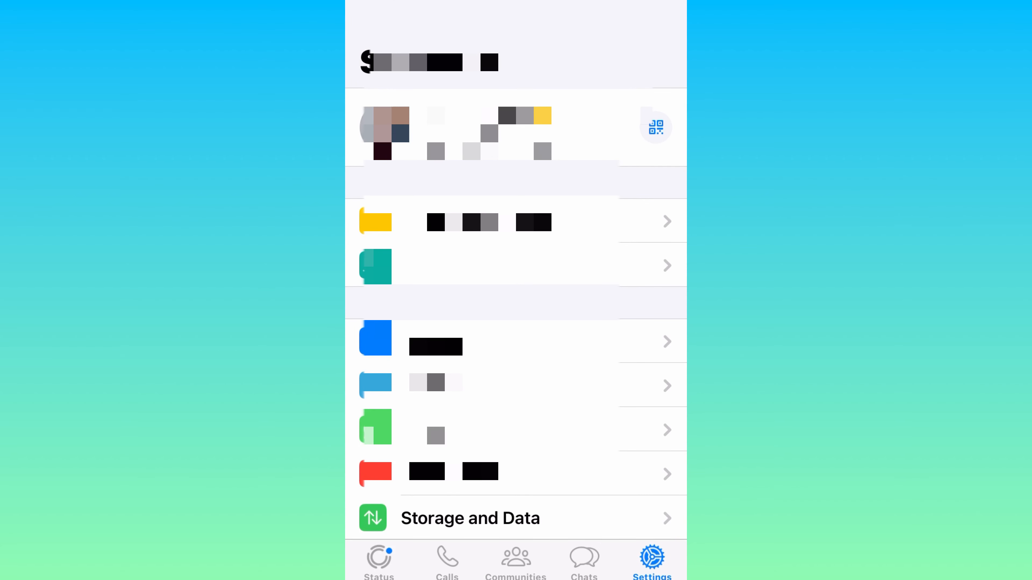
# Reach the Media Upload Quality screen from Storage and Data on the iPhone
pyautogui.scroll(-3)
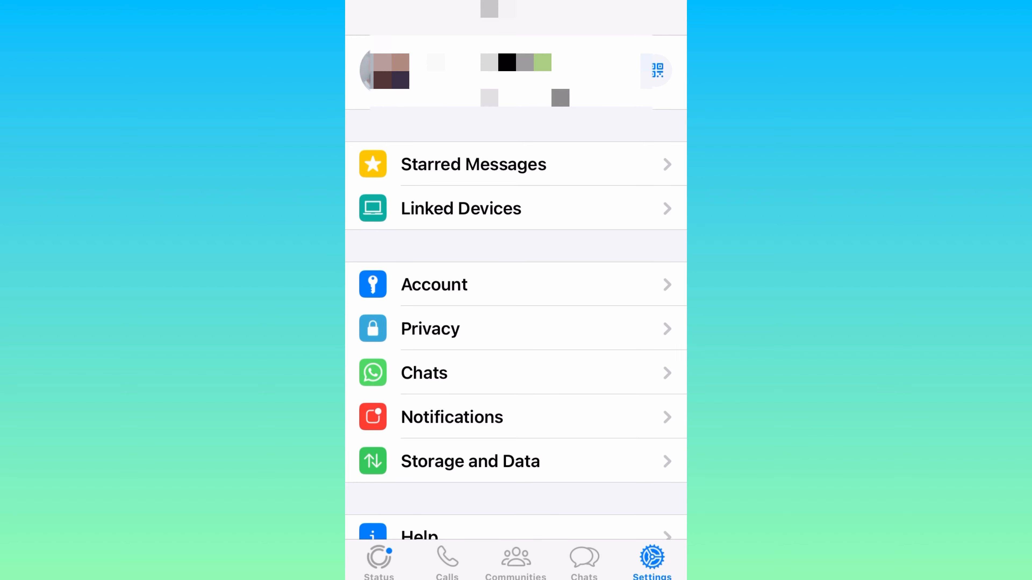
pyautogui.click(471, 461)
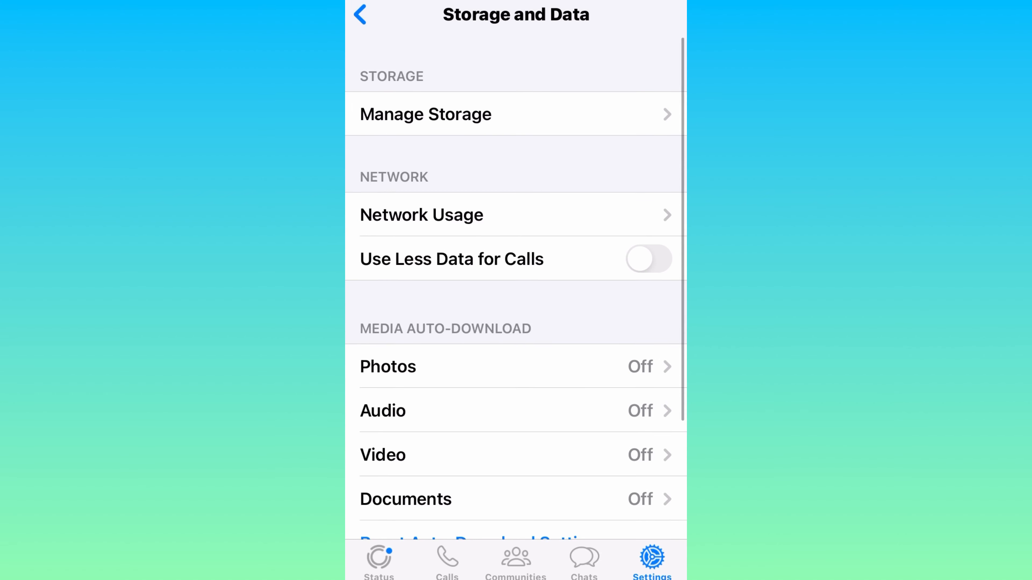
pyautogui.scroll(-3)
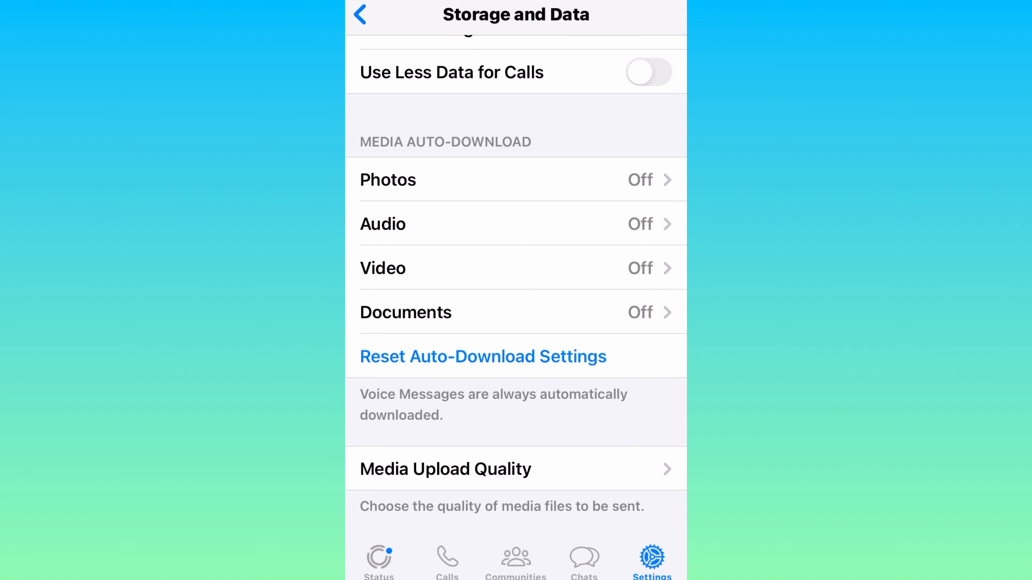
pyautogui.click(446, 469)
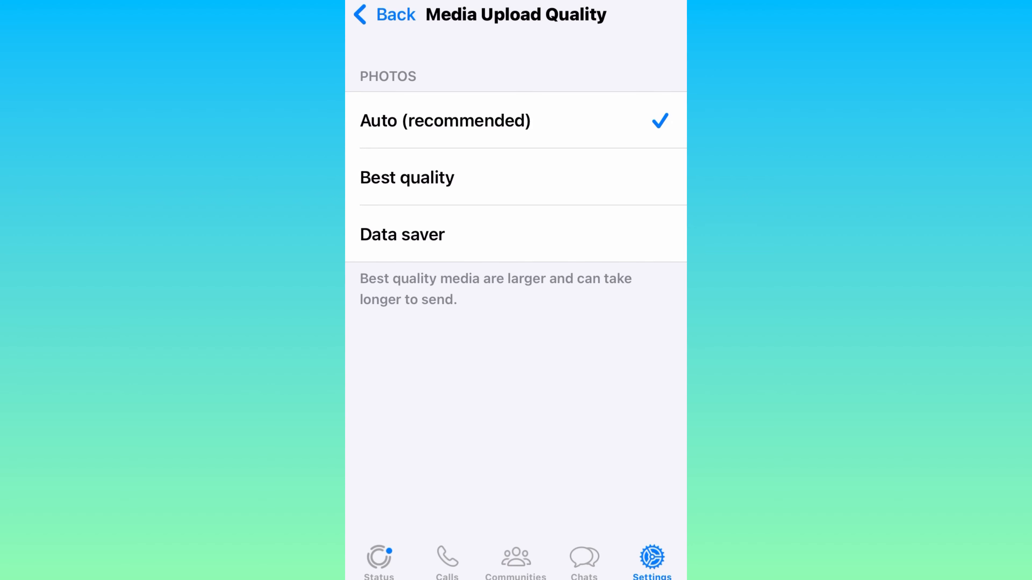
pyautogui.click(406, 177)
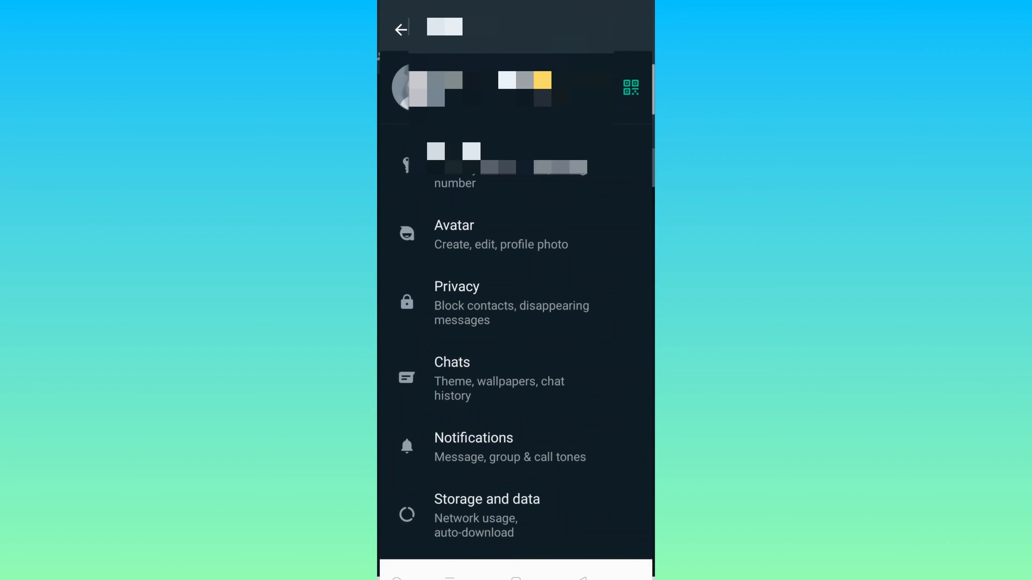
# Reach the Storage and data screen in Android WhatsApp Settings
pyautogui.scroll(-3)
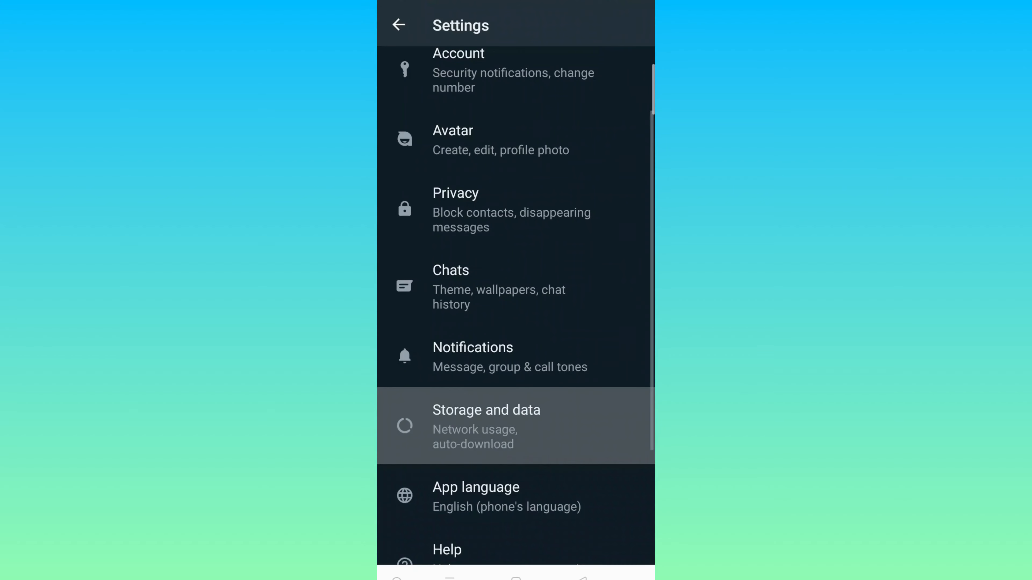
pyautogui.click(486, 426)
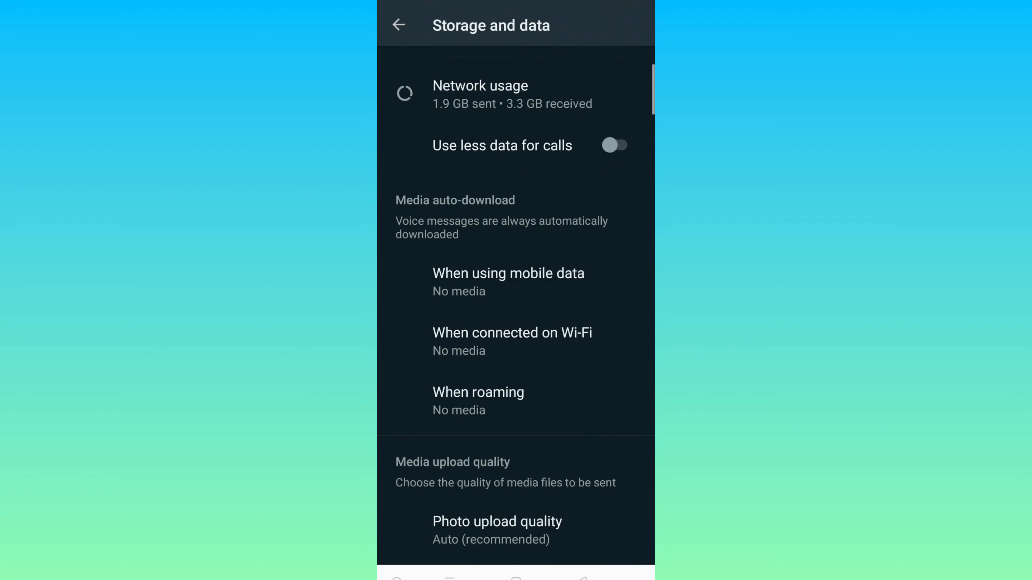
# Change Photo upload quality from Auto to Best quality and confirm with OK
pyautogui.click(497, 522)
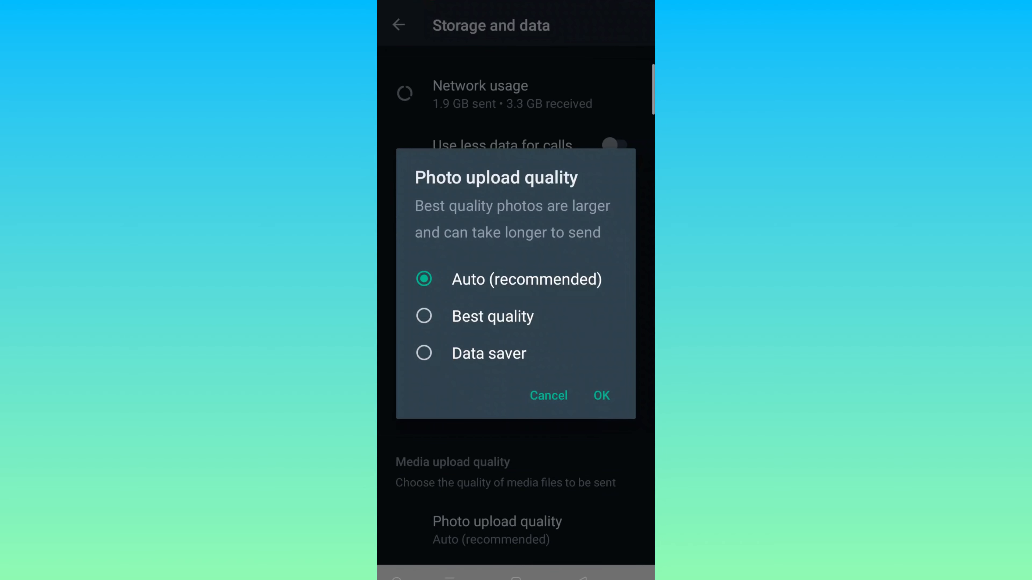
pyautogui.click(424, 316)
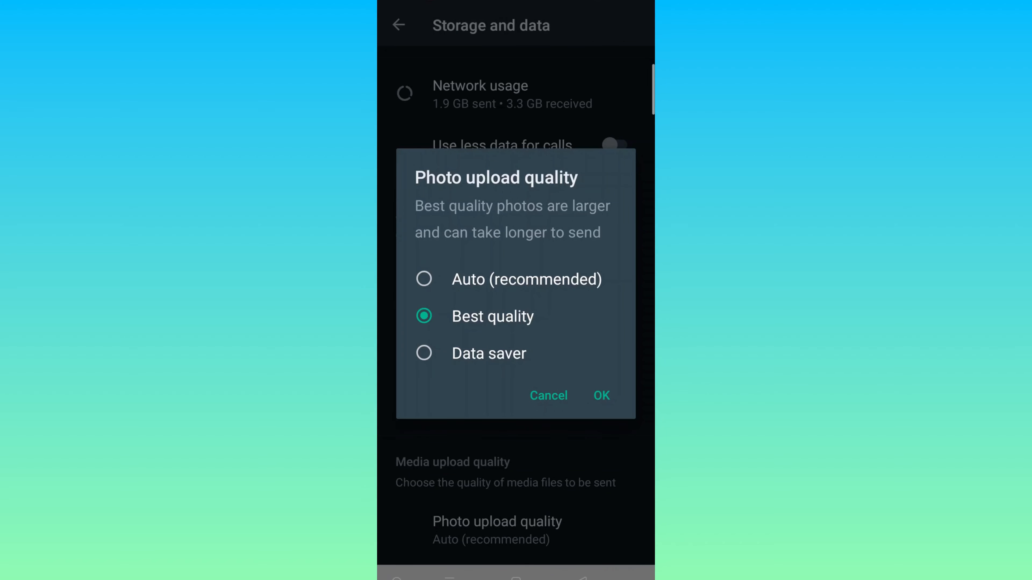
pyautogui.click(602, 395)
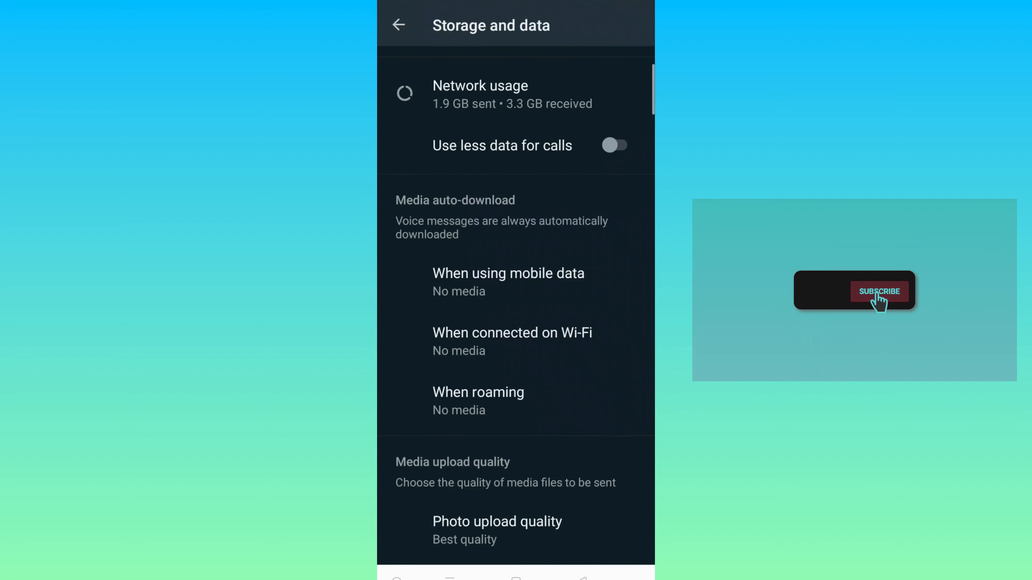
pyautogui.click(879, 291)
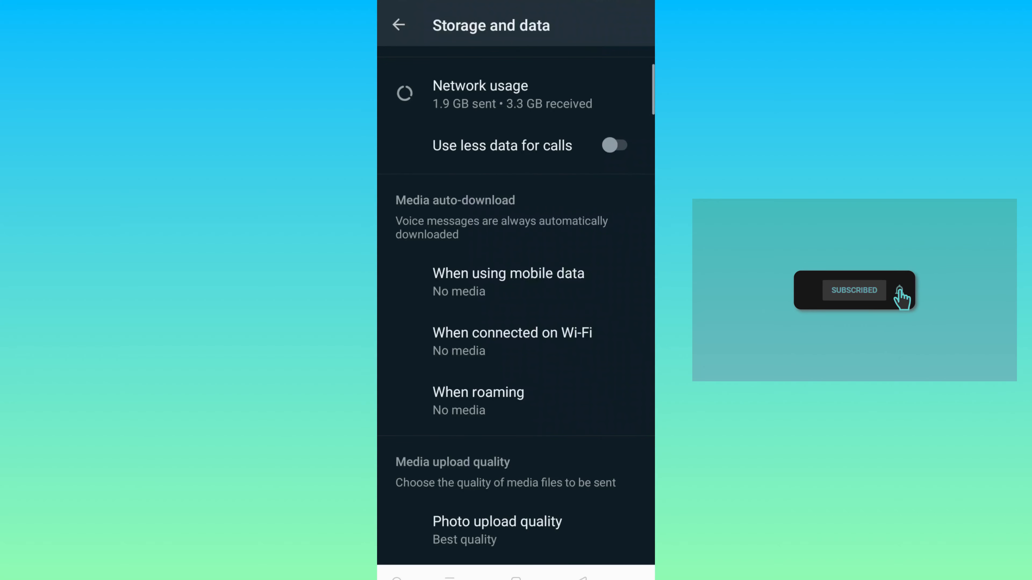